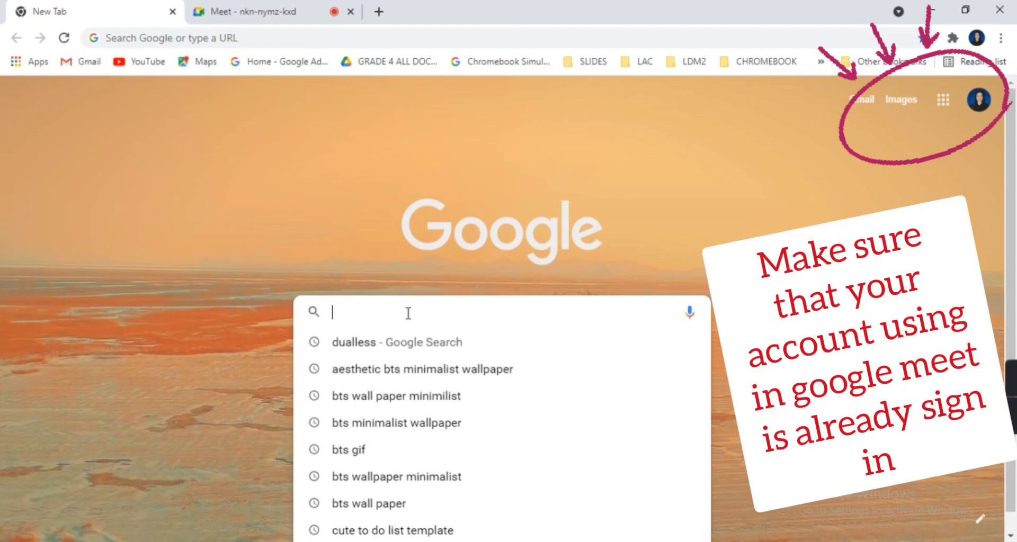
Search Google for 'dualless' and open the Dualless Chrome Web Store result
text(dualless)
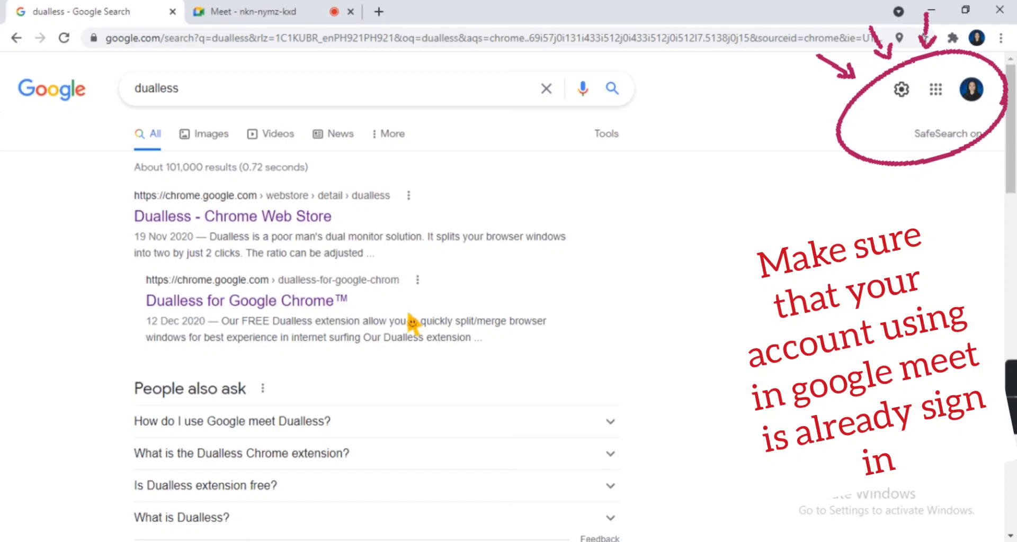
mouse_move(382, 318)
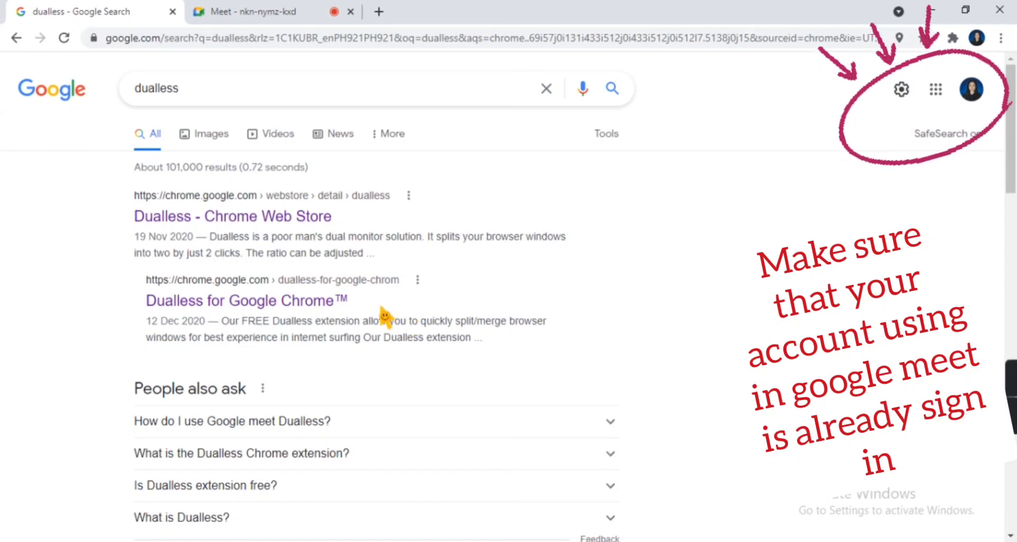
click(231, 216)
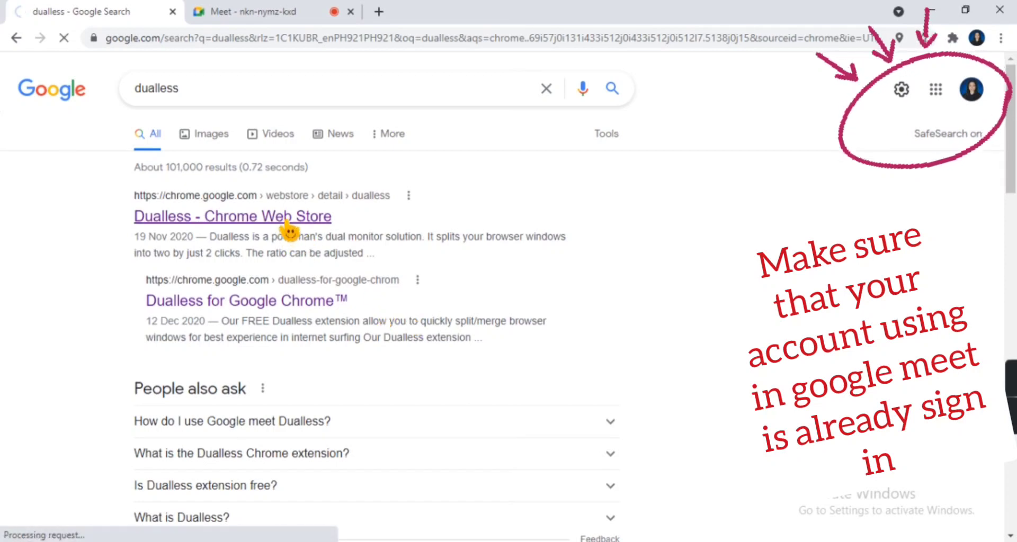
Add the Dualless extension to Chrome from its Web Store page
click(232, 216)
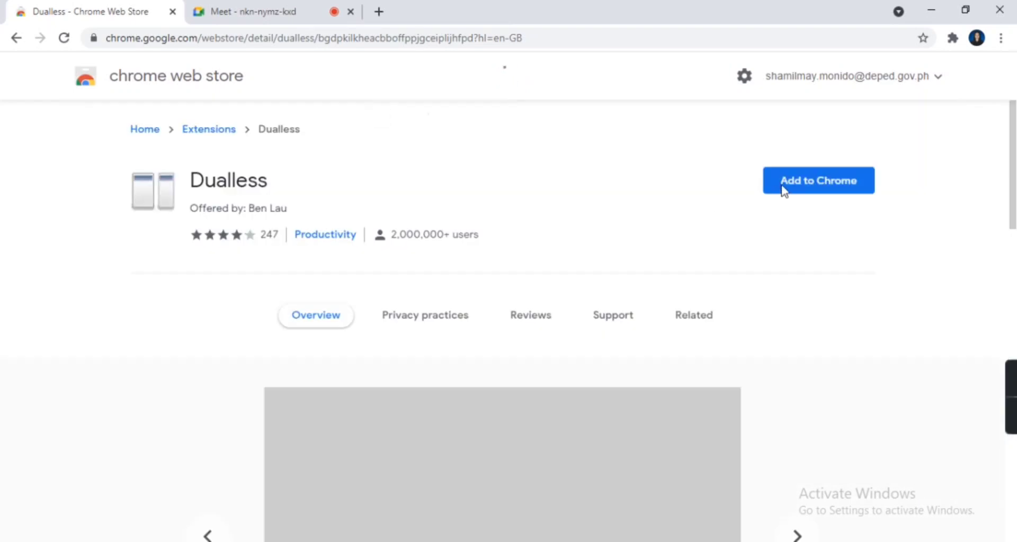
click(818, 180)
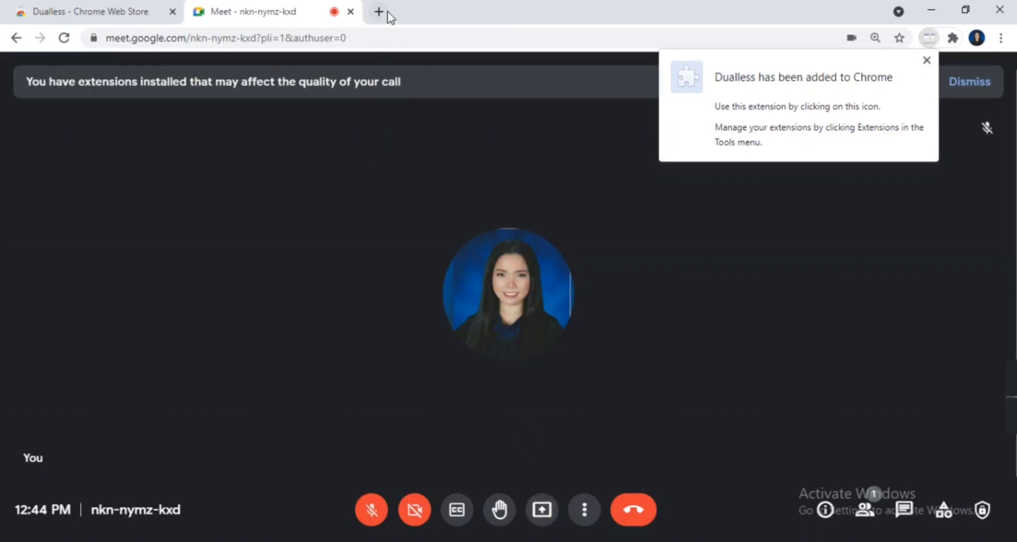
mouse_move(378, 11)
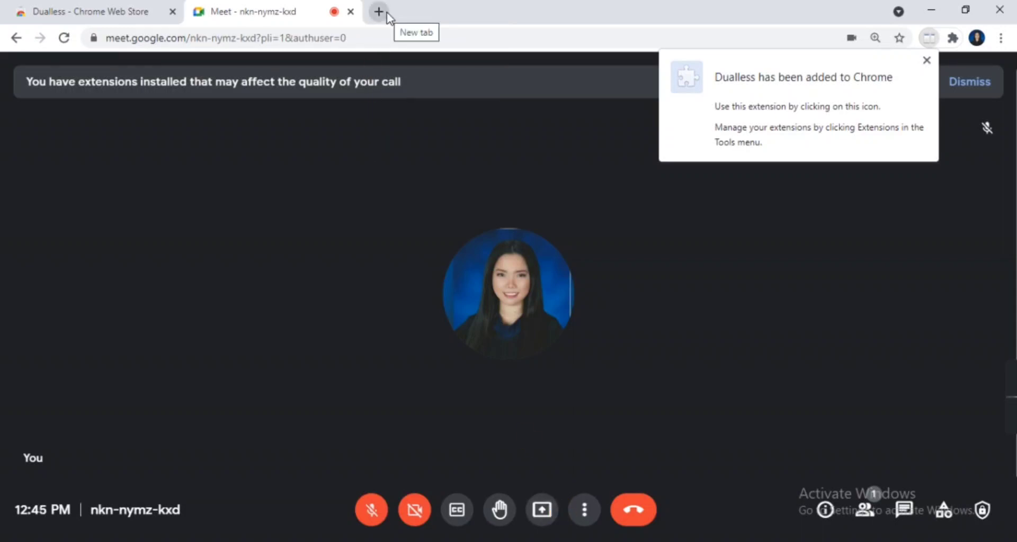
Open the G4 Araling Panlipunan Q4 course in a new tab and go to Learning Resources 1.1: Panimula
click(381, 11)
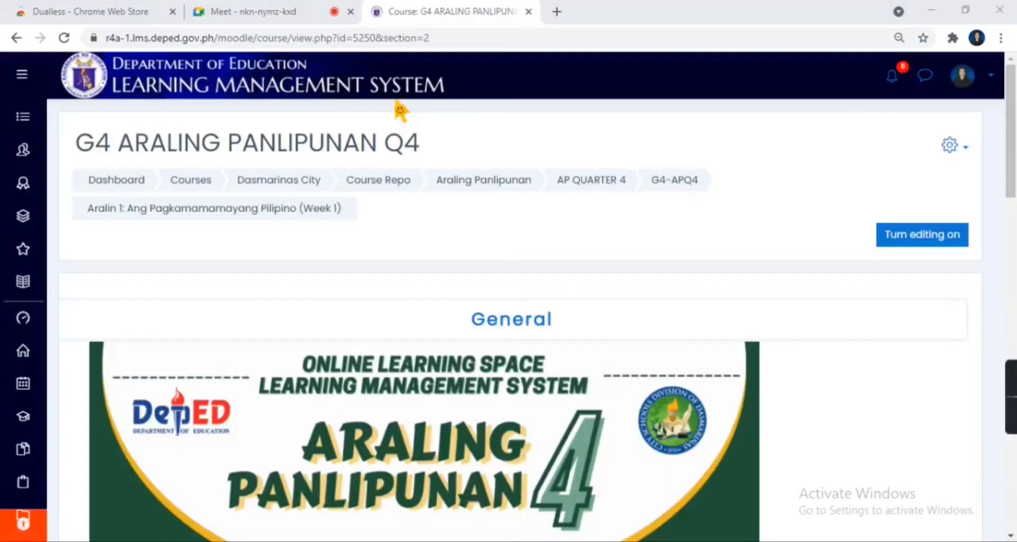
scroll(down, 3)
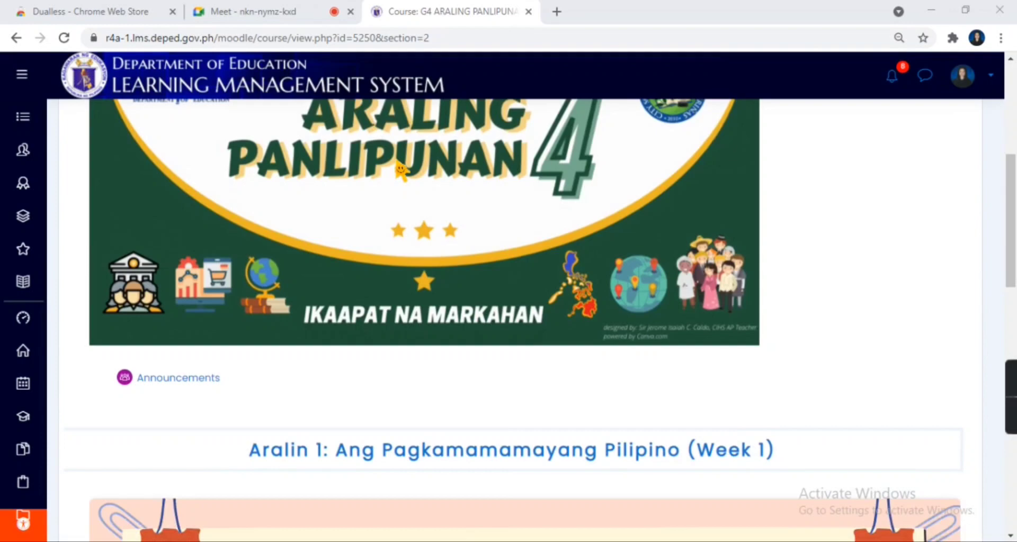
click(216, 381)
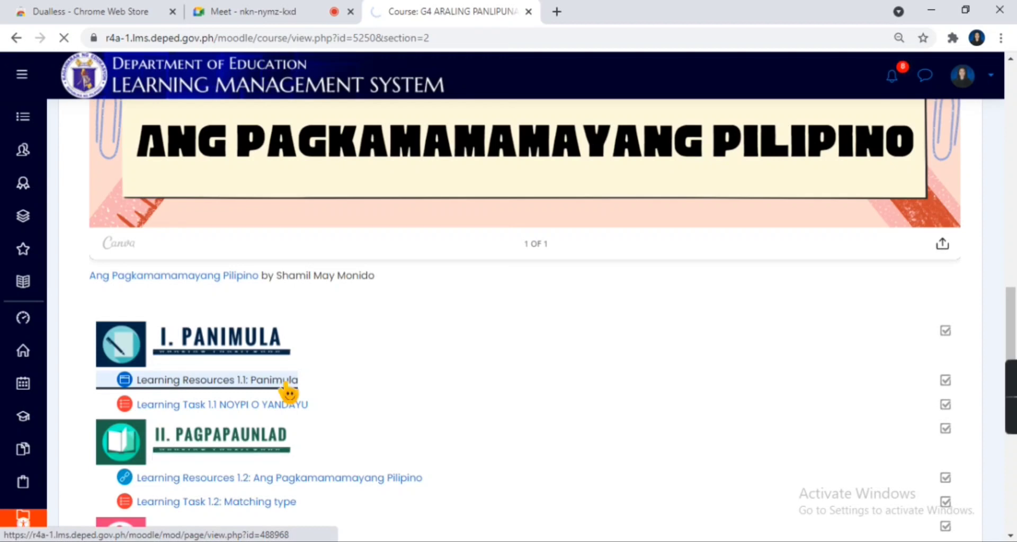
click(253, 11)
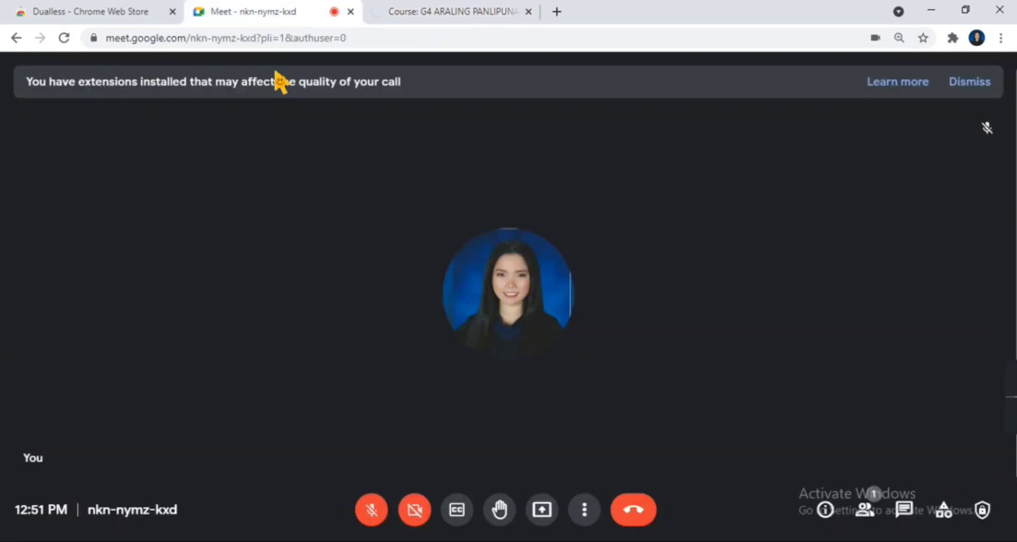
Present the LMS lesson tab to the Meet call and return to the Meet tab
click(540, 509)
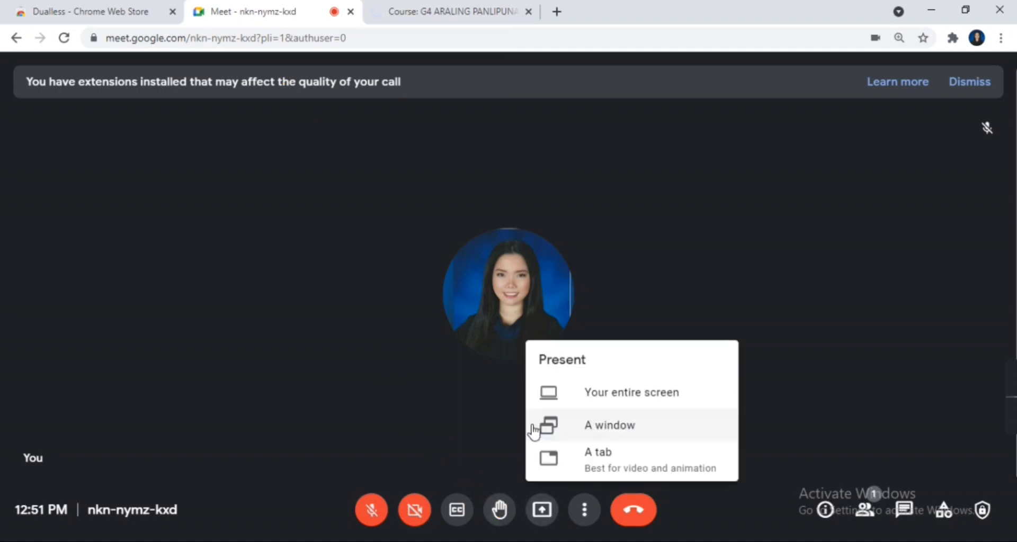
mouse_move(583, 465)
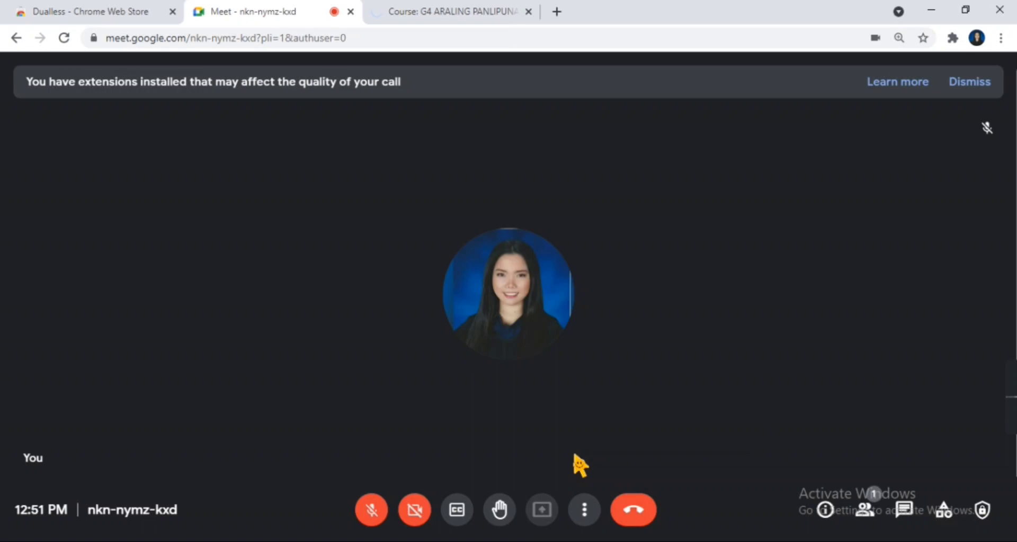
click(448, 12)
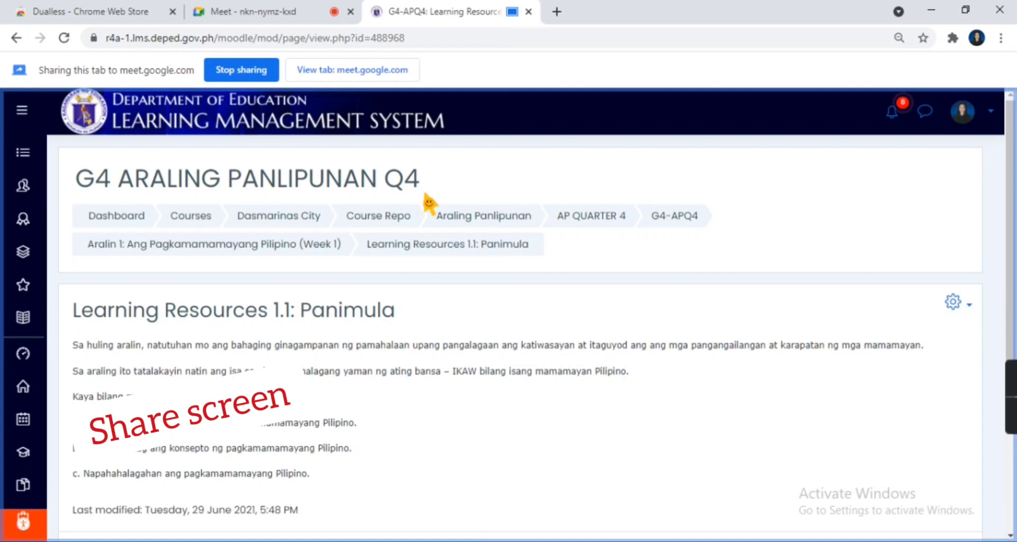
click(259, 12)
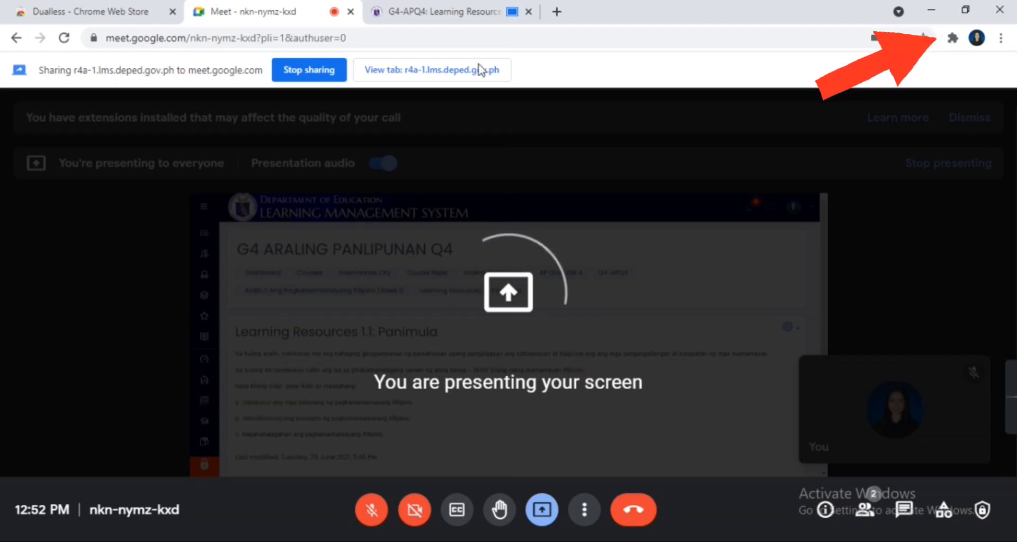
Use Dualless to split Meet (left) and the LMS lesson (right) into side-by-side windows
click(952, 38)
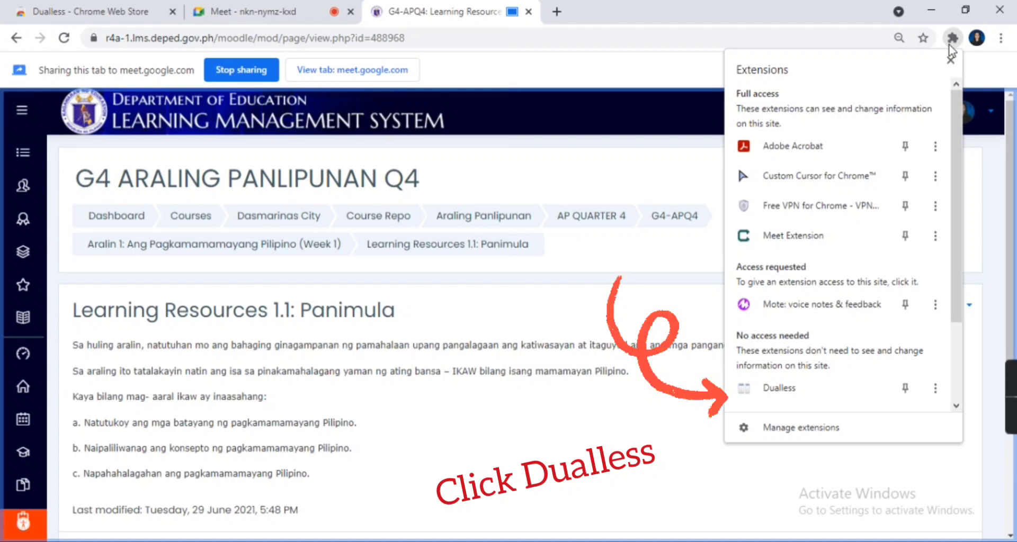
click(779, 387)
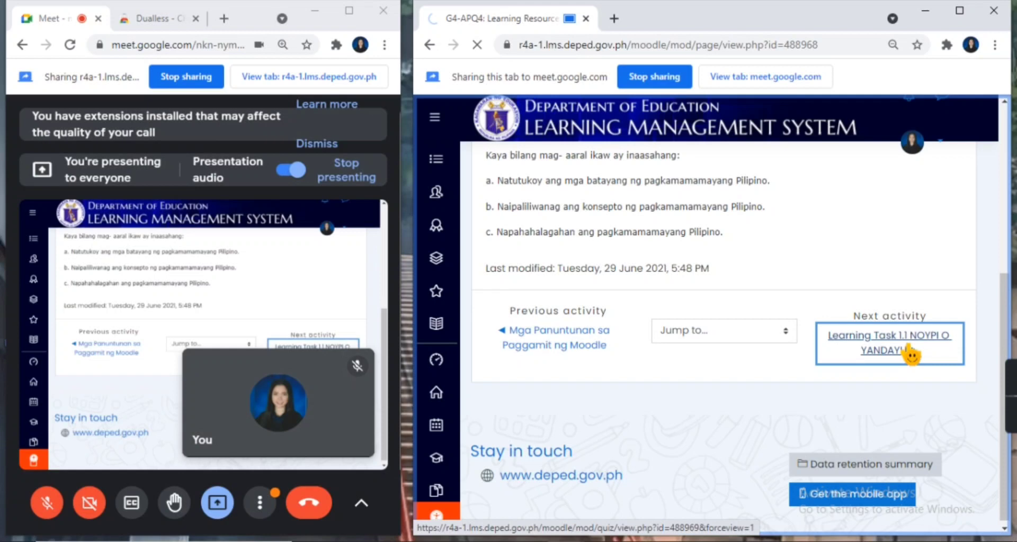
Go to the next activity, Learning Task 1.1 NOYPI O YANDAYU, in the right-hand window
click(888, 344)
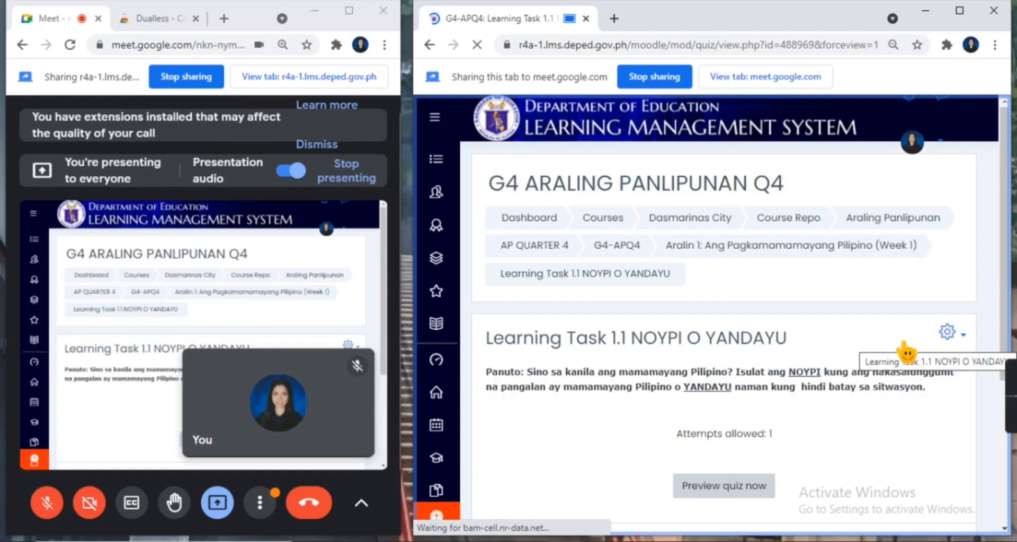
click(722, 486)
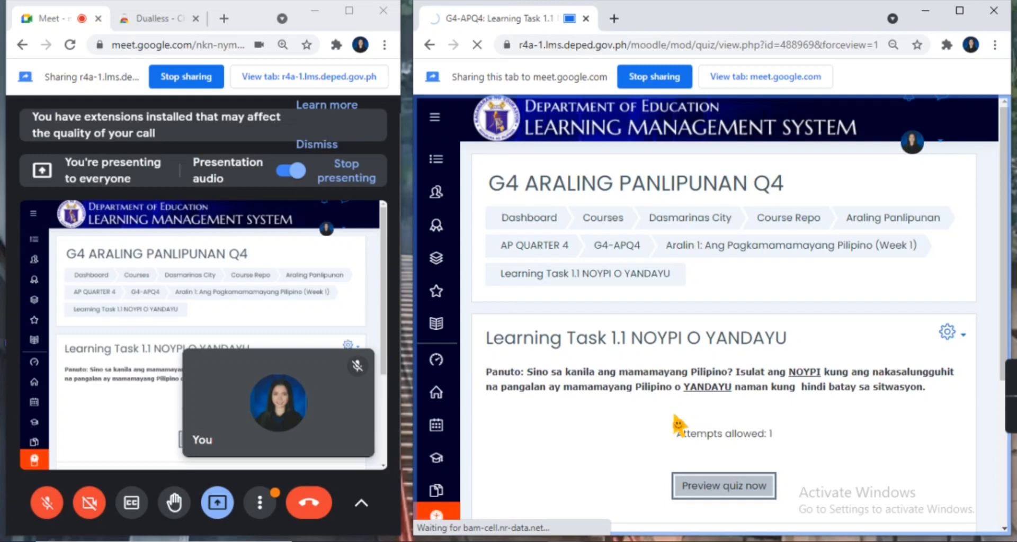
mouse_move(693, 470)
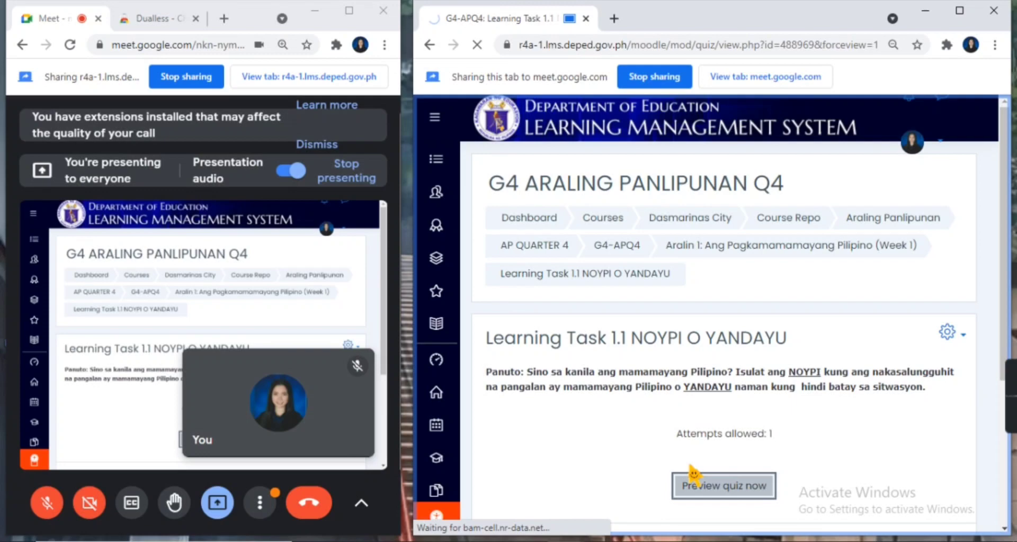
Start a quiz preview, answer question 1 and enter 'yanda' for question 2
click(721, 486)
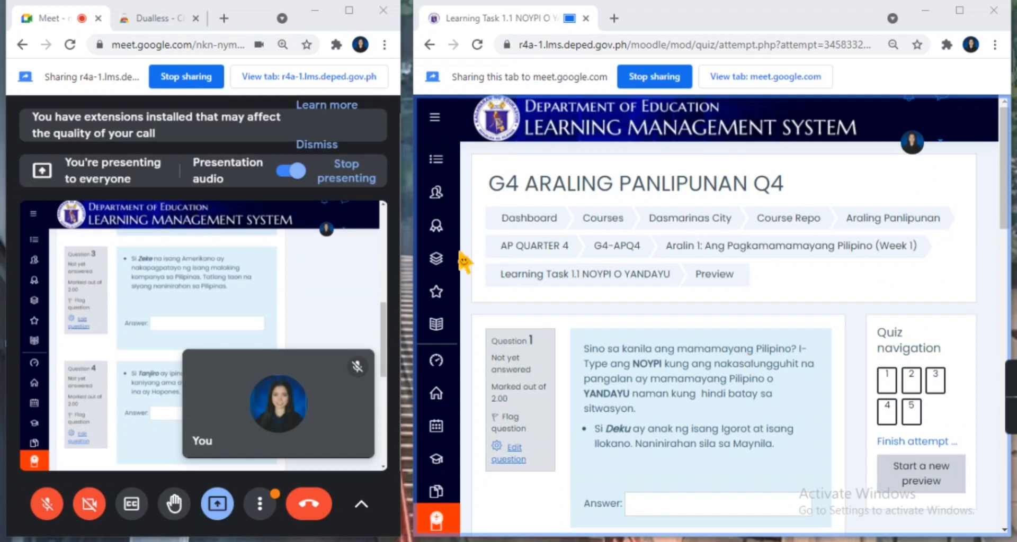
scroll(down, 3)
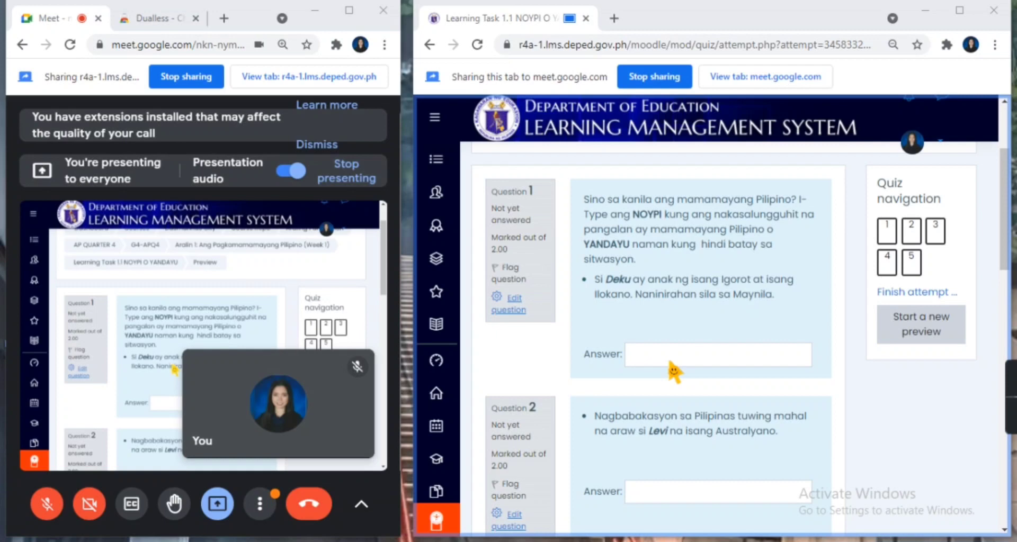
text(yanda)
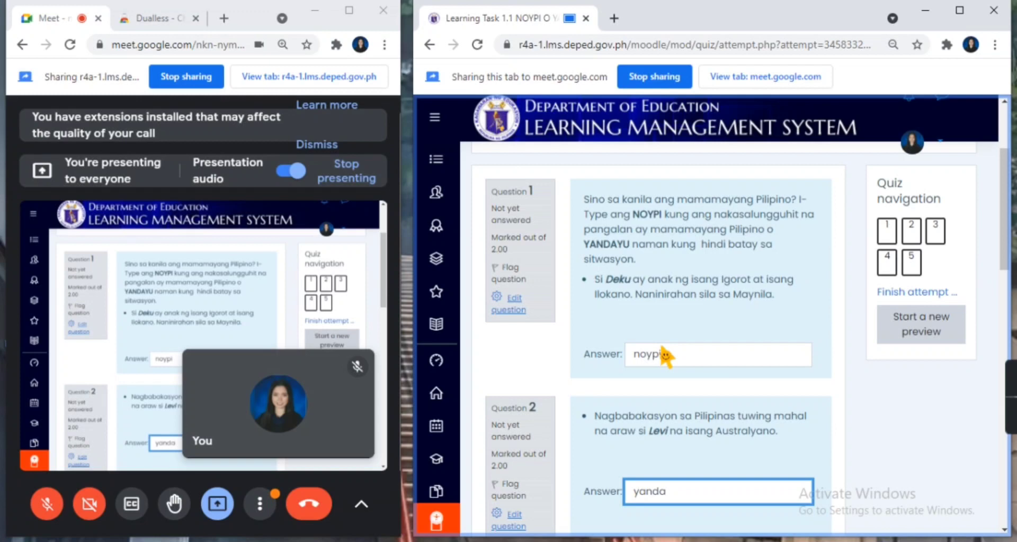